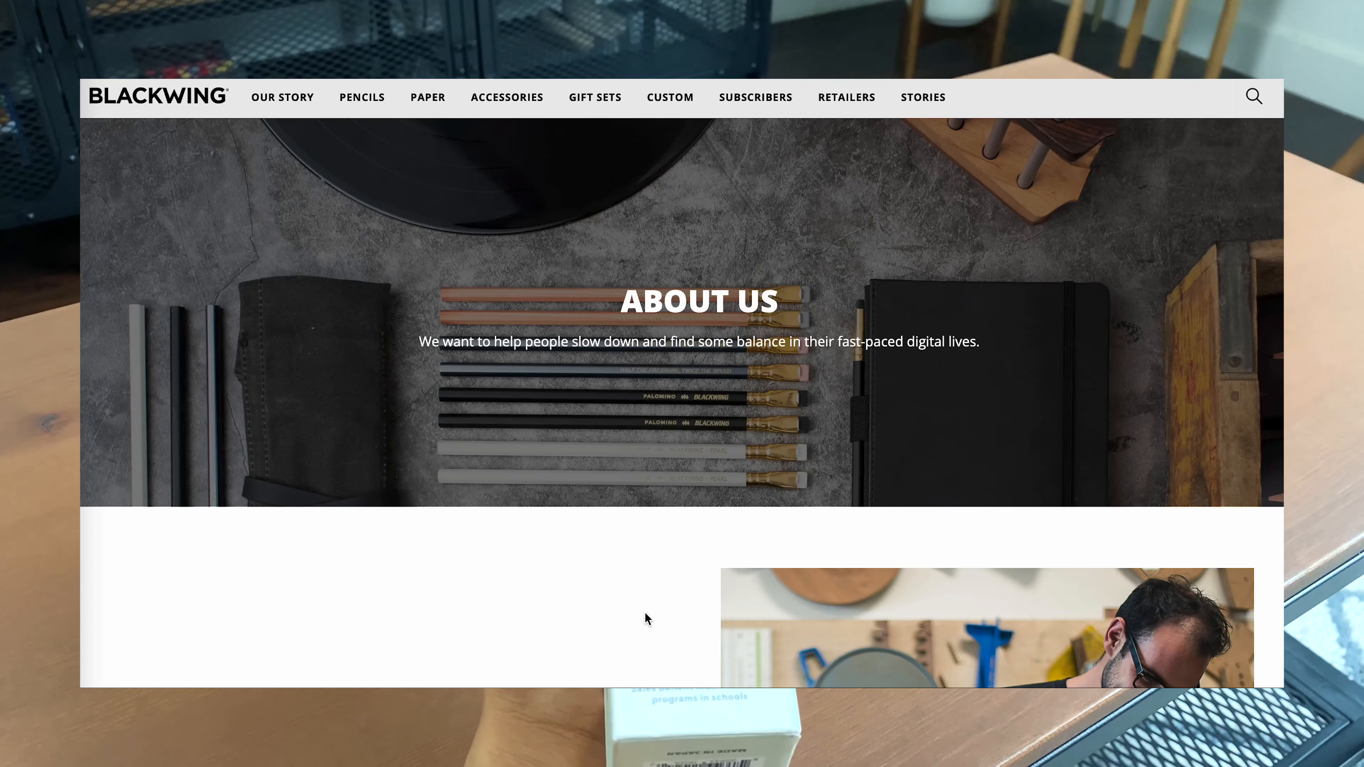
Step: Scroll the Blackwing Our Story page down to the It's in our DNA section
scroll(down, 3)
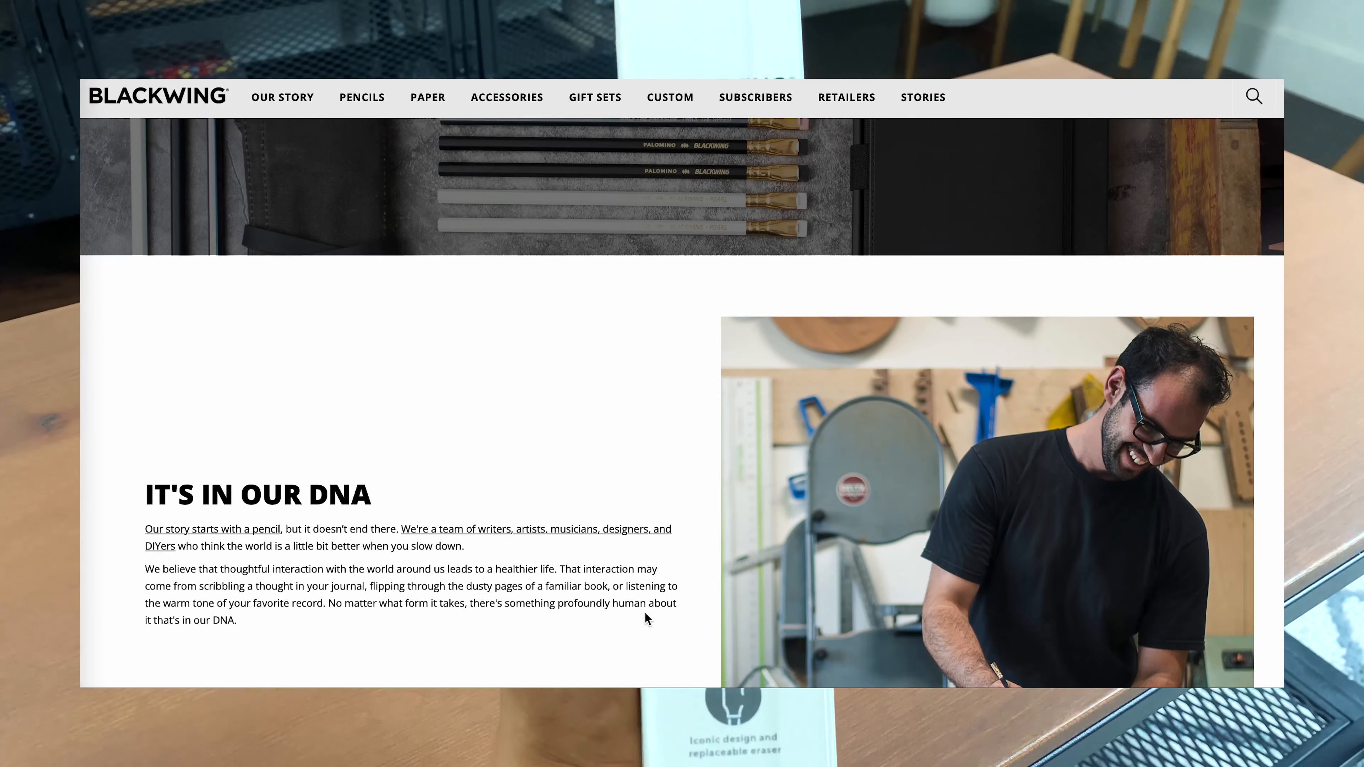
scroll(down, 3)
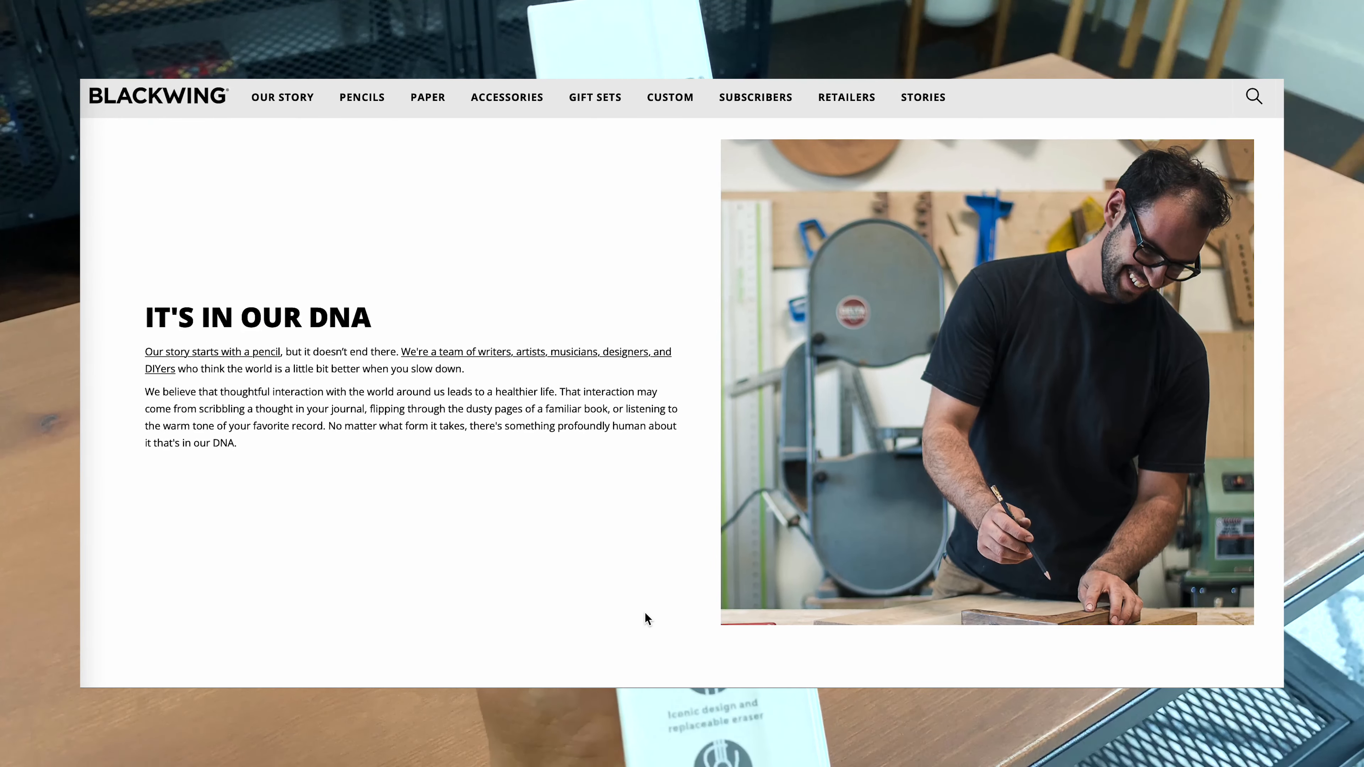
scroll(down, 3)
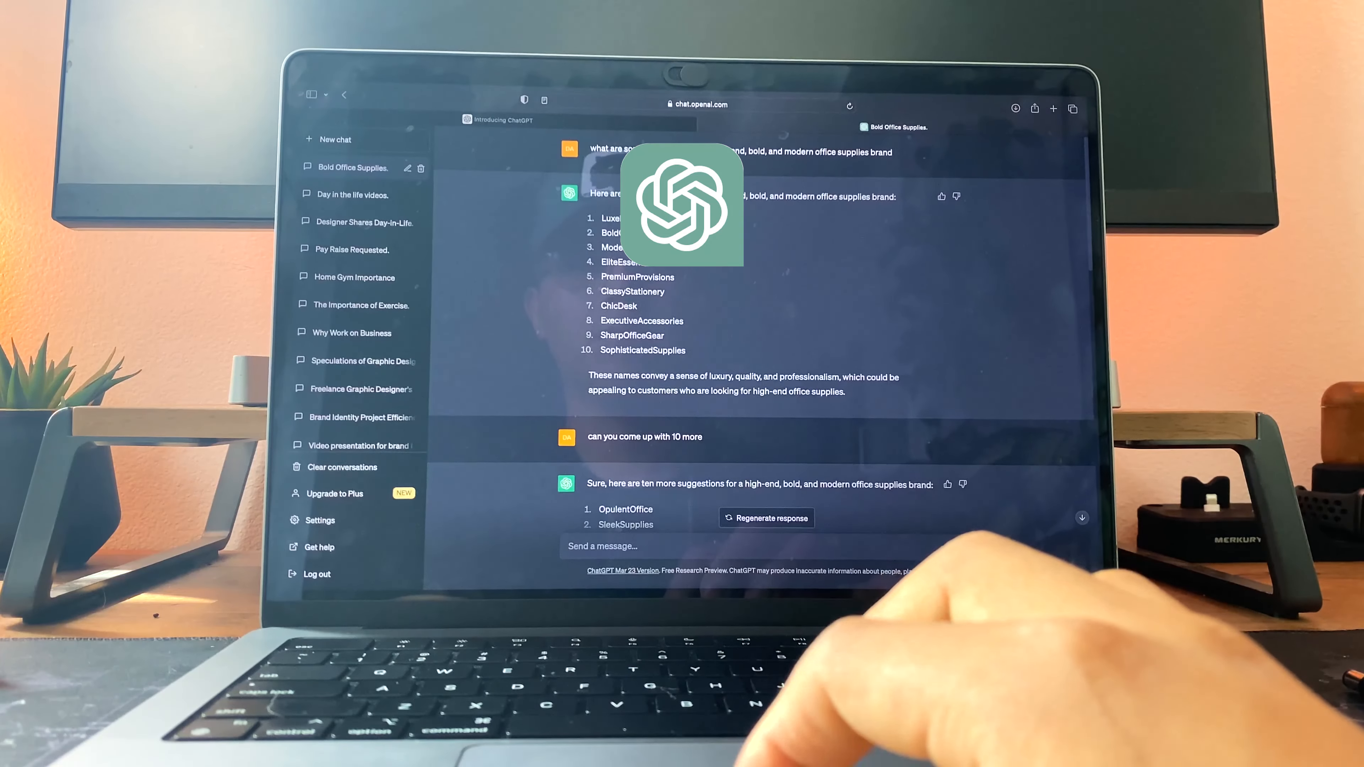
Step: Scroll through ChatGPT's list of bold, modern office-supplies brand name ideas
scroll(down, 3)
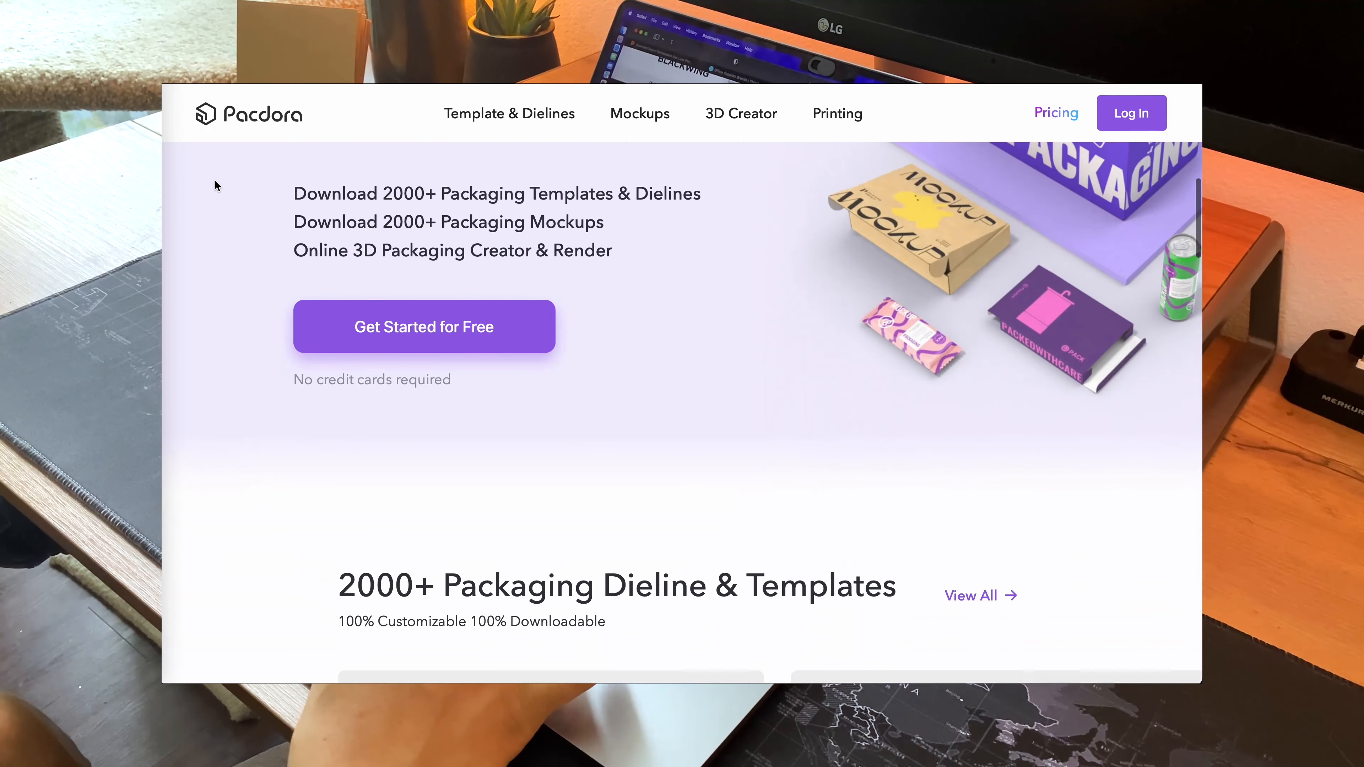
Step: Browse the Pacdora homepage and its Template & Dielines catalogue of packaging templates
scroll(down, 3)
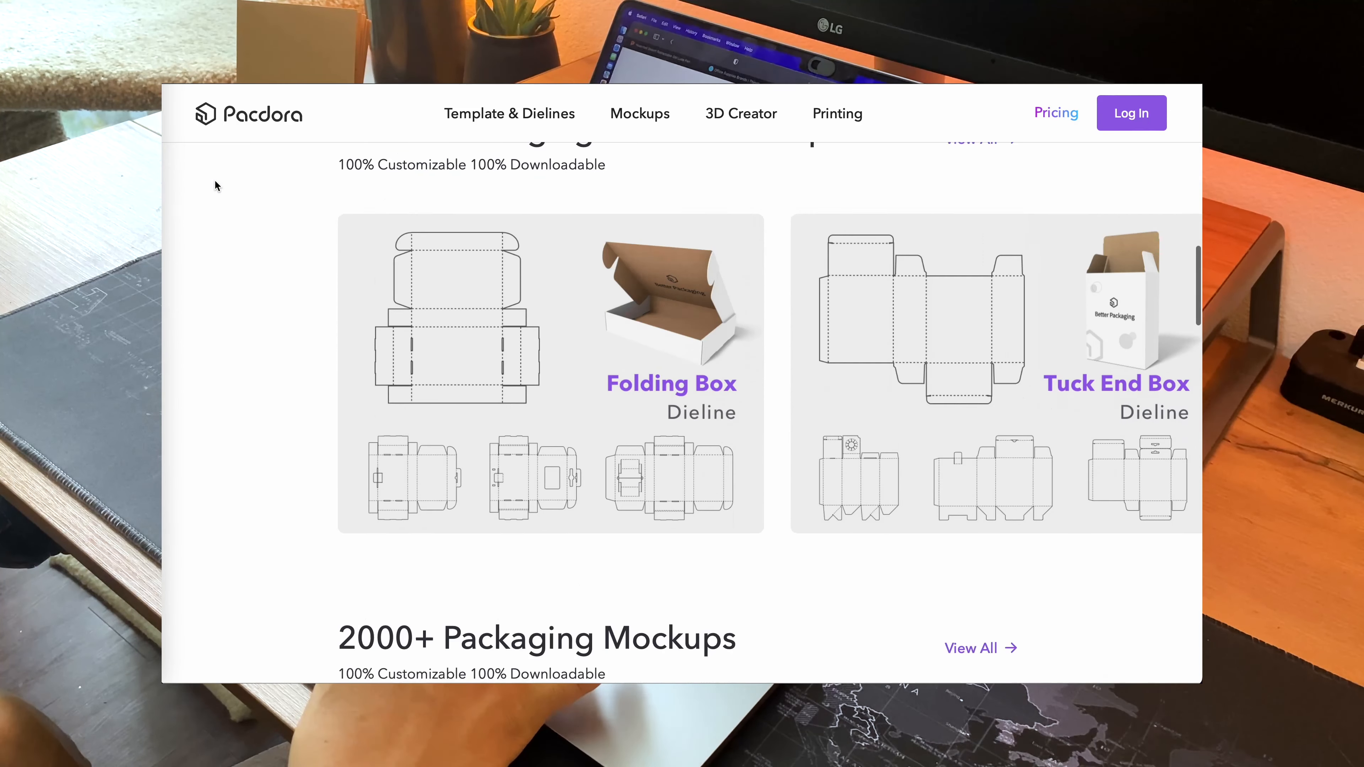
scroll(down, 3)
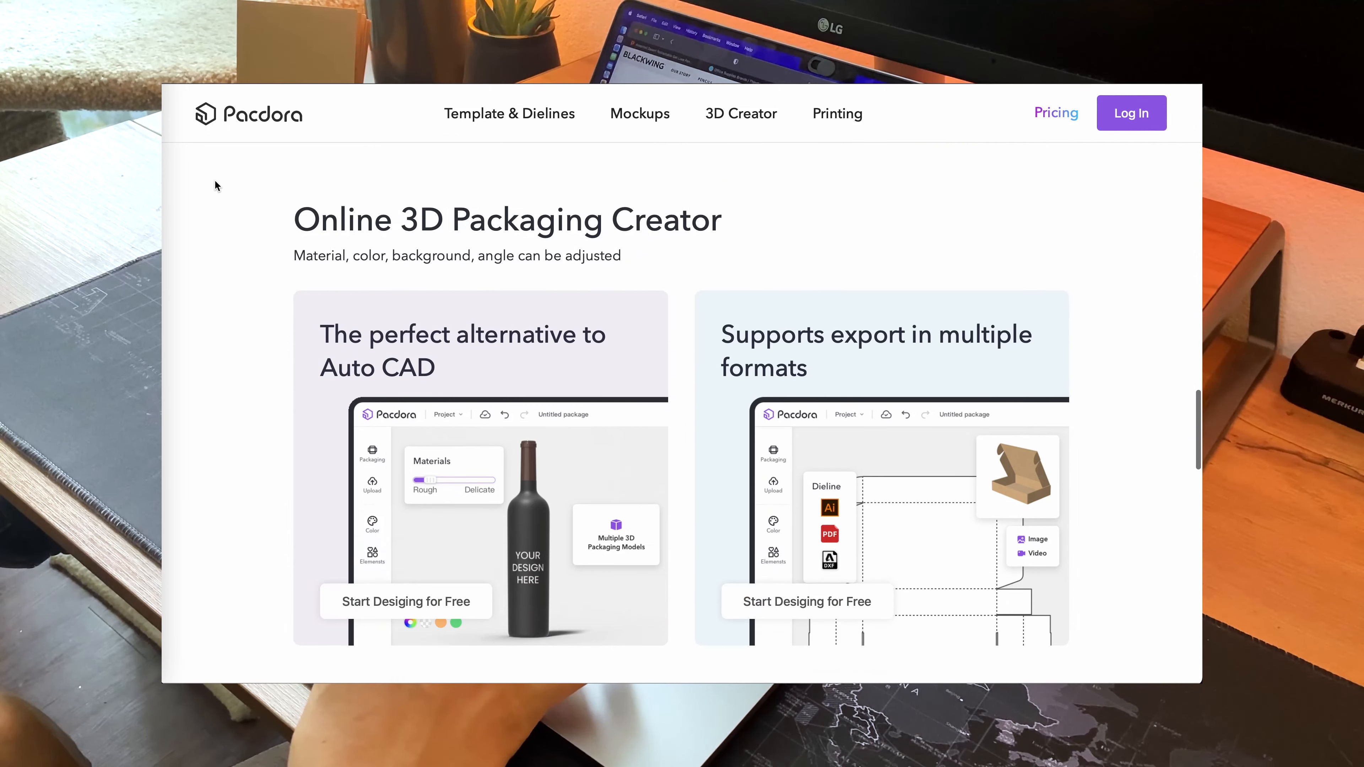
click(494, 114)
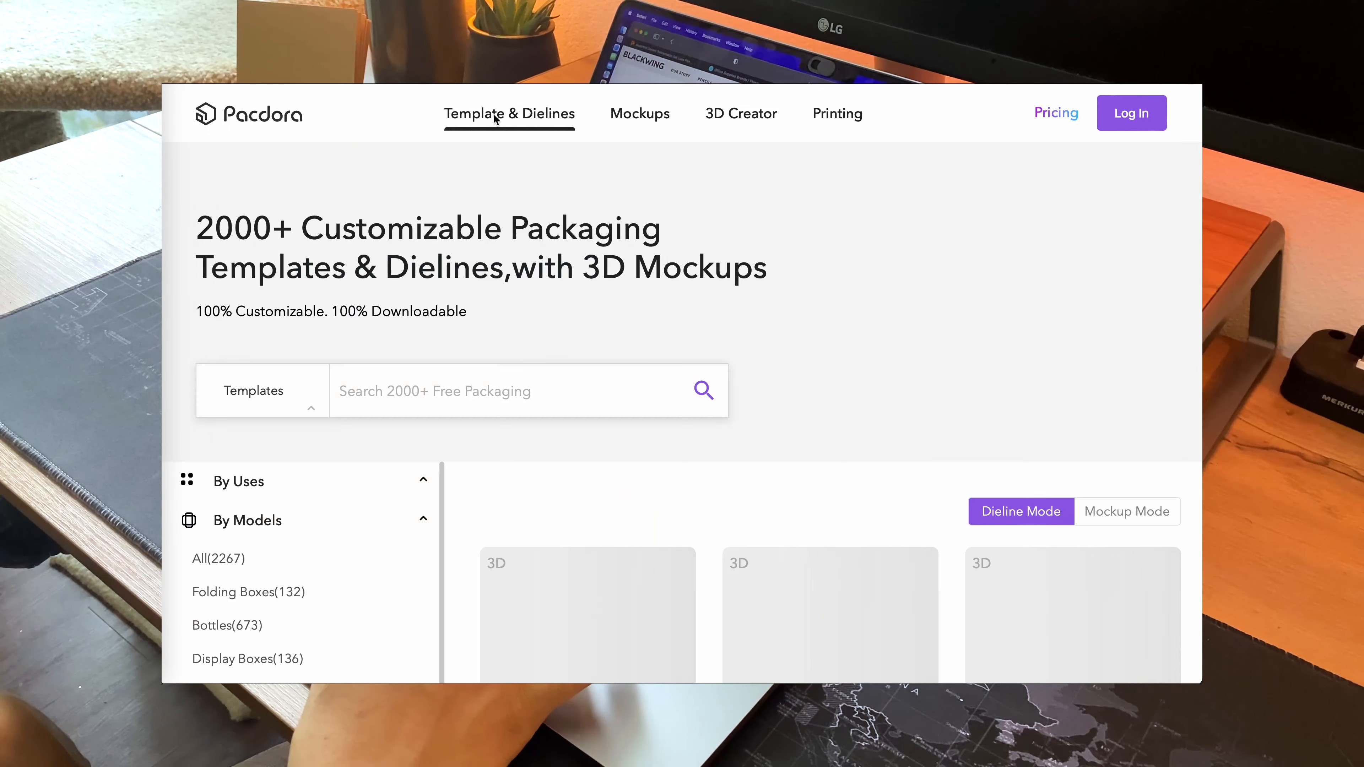
scroll(down, 3)
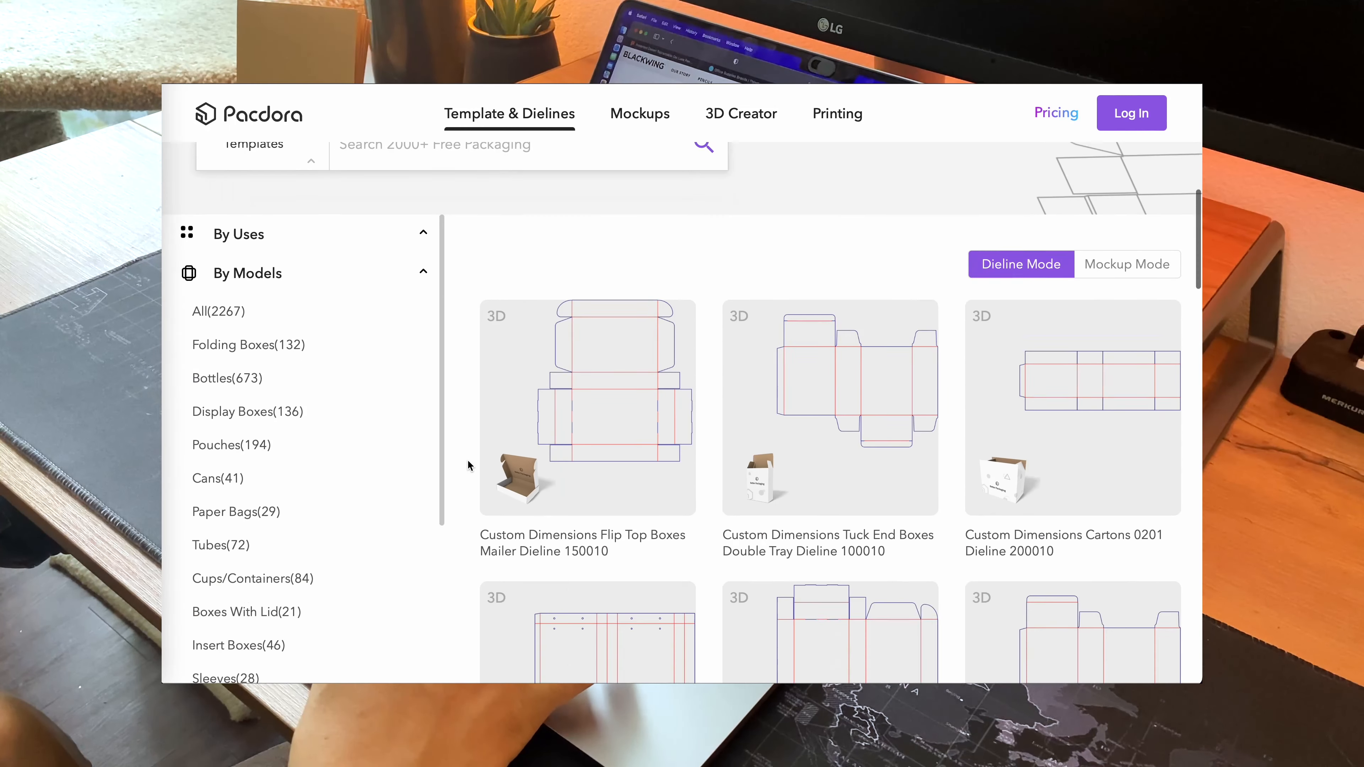
scroll(down, 3)
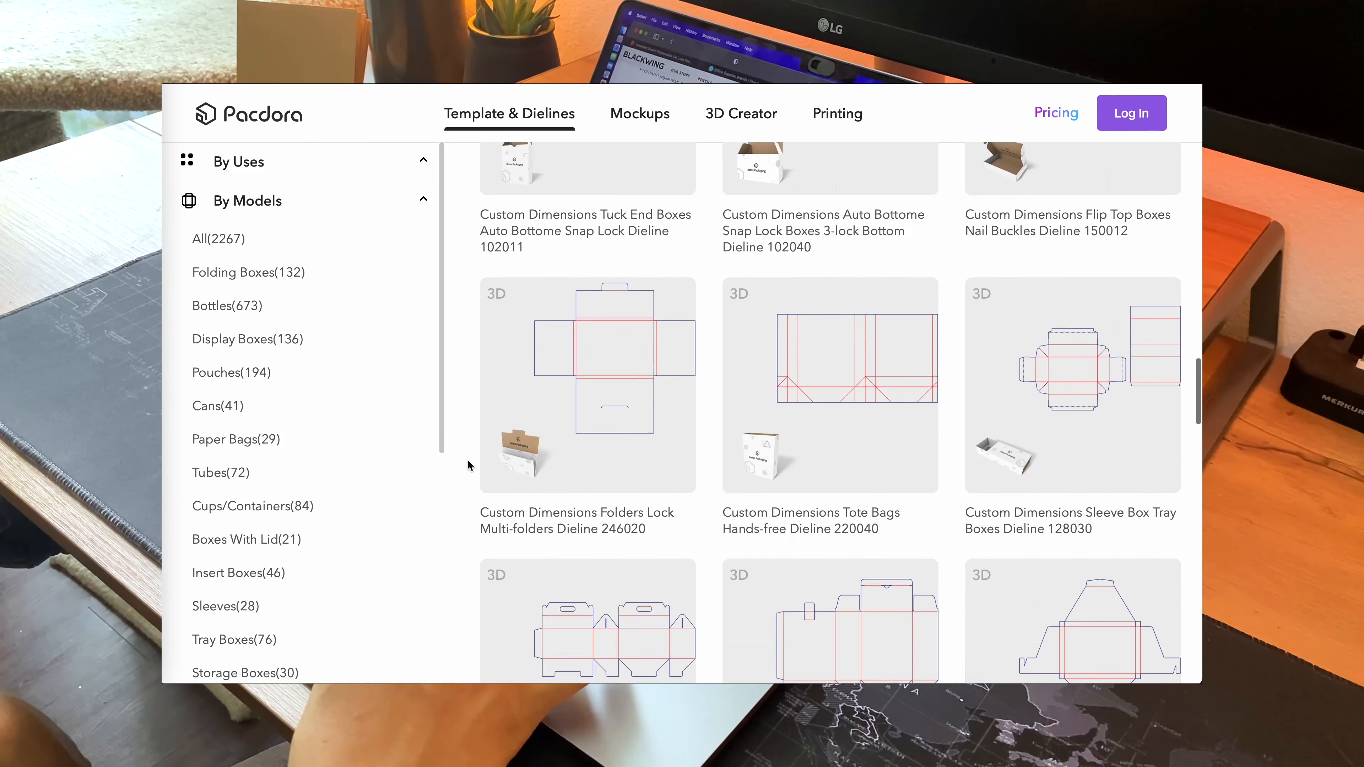
Step: Read through Pacdora's 3D Creator page about the online packaging mockup tool
click(740, 114)
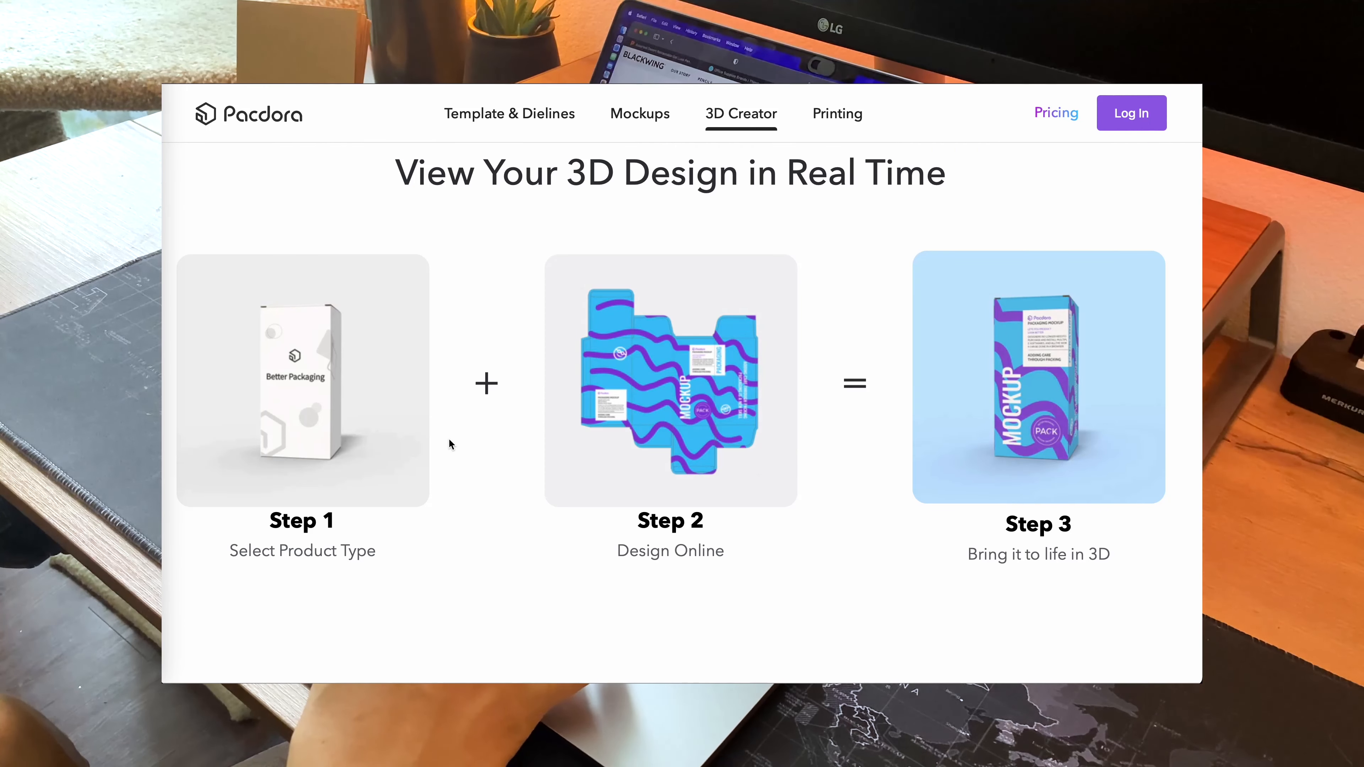
scroll(down, 3)
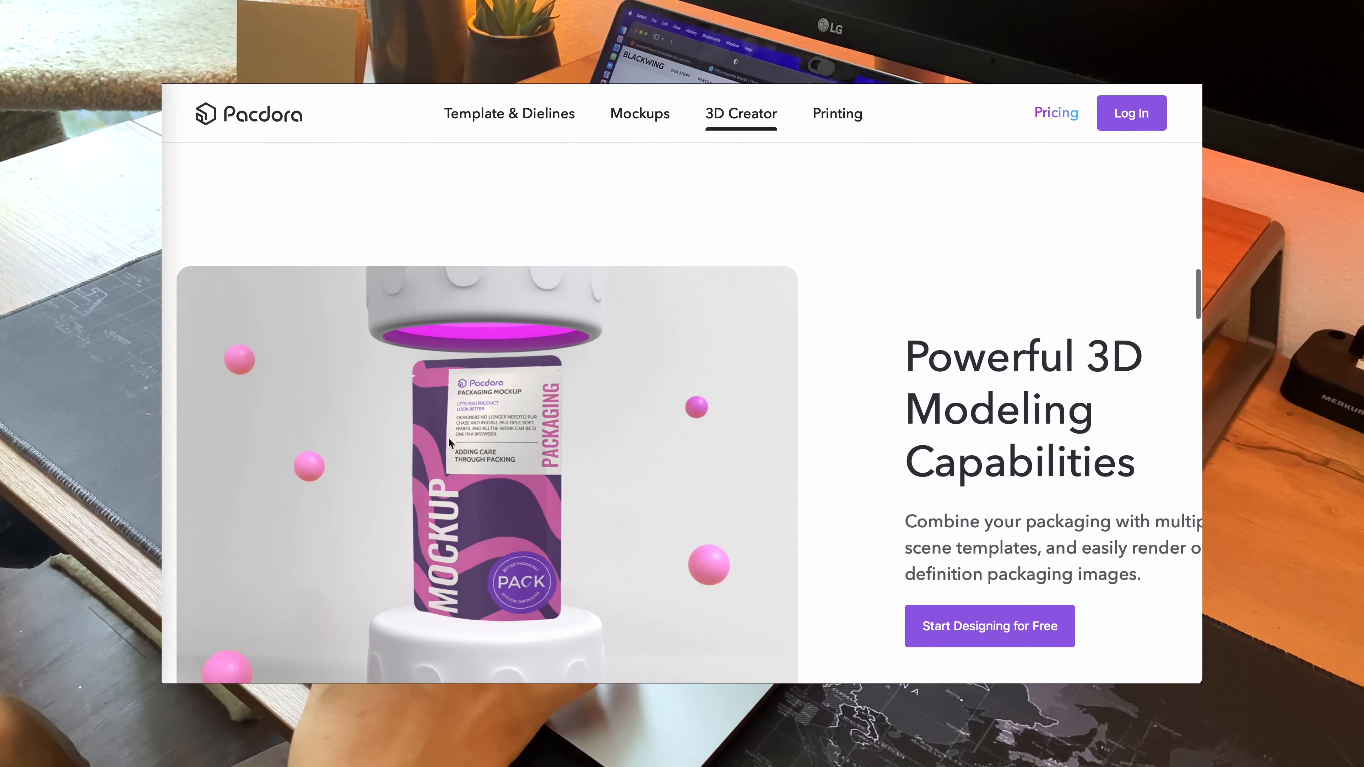
scroll(down, 3)
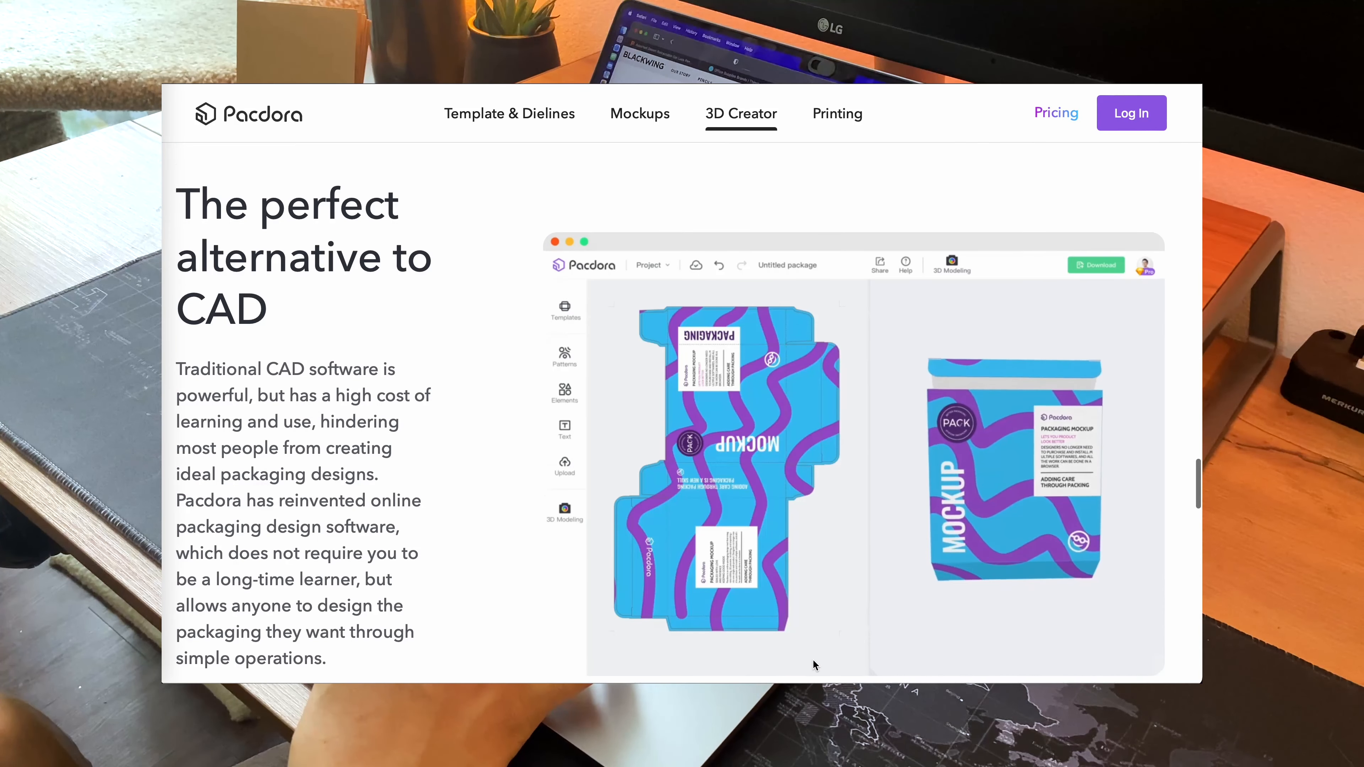
scroll(down, 3)
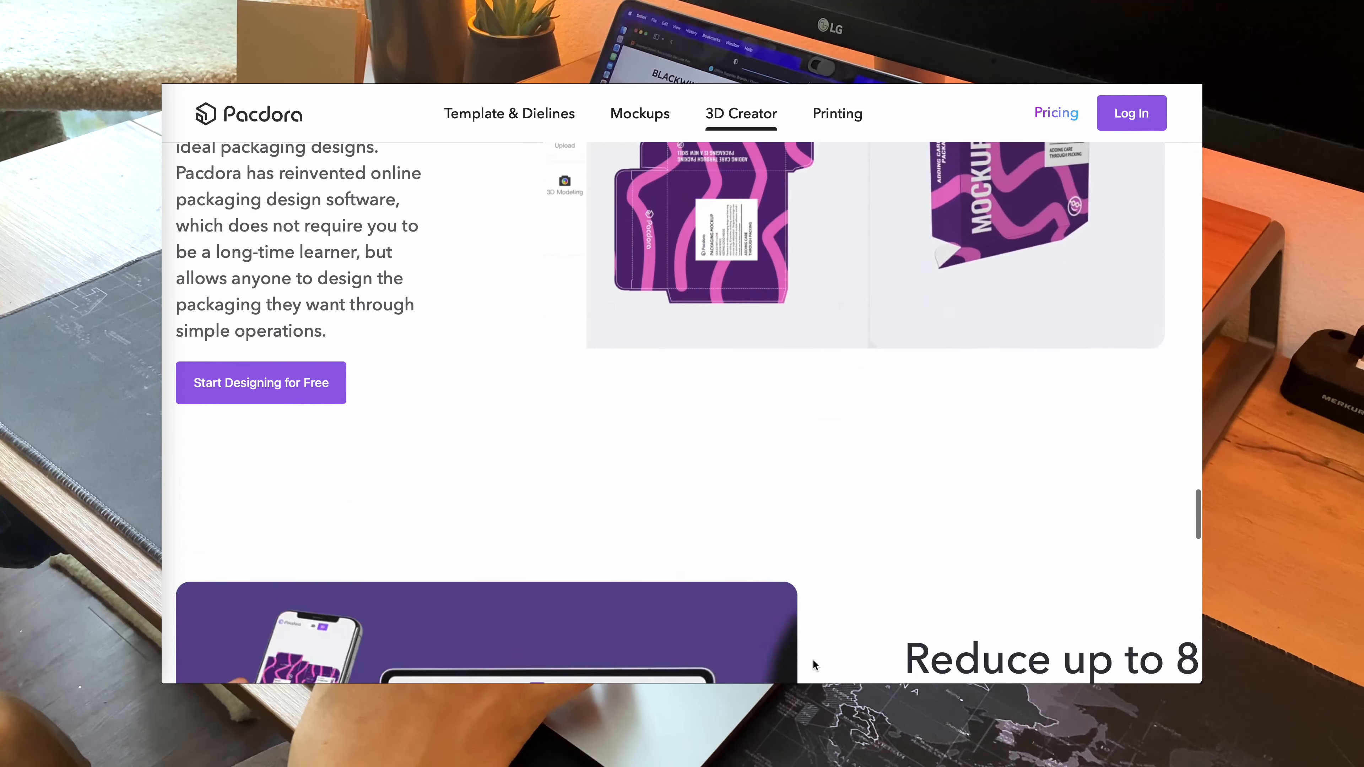
scroll(down, 3)
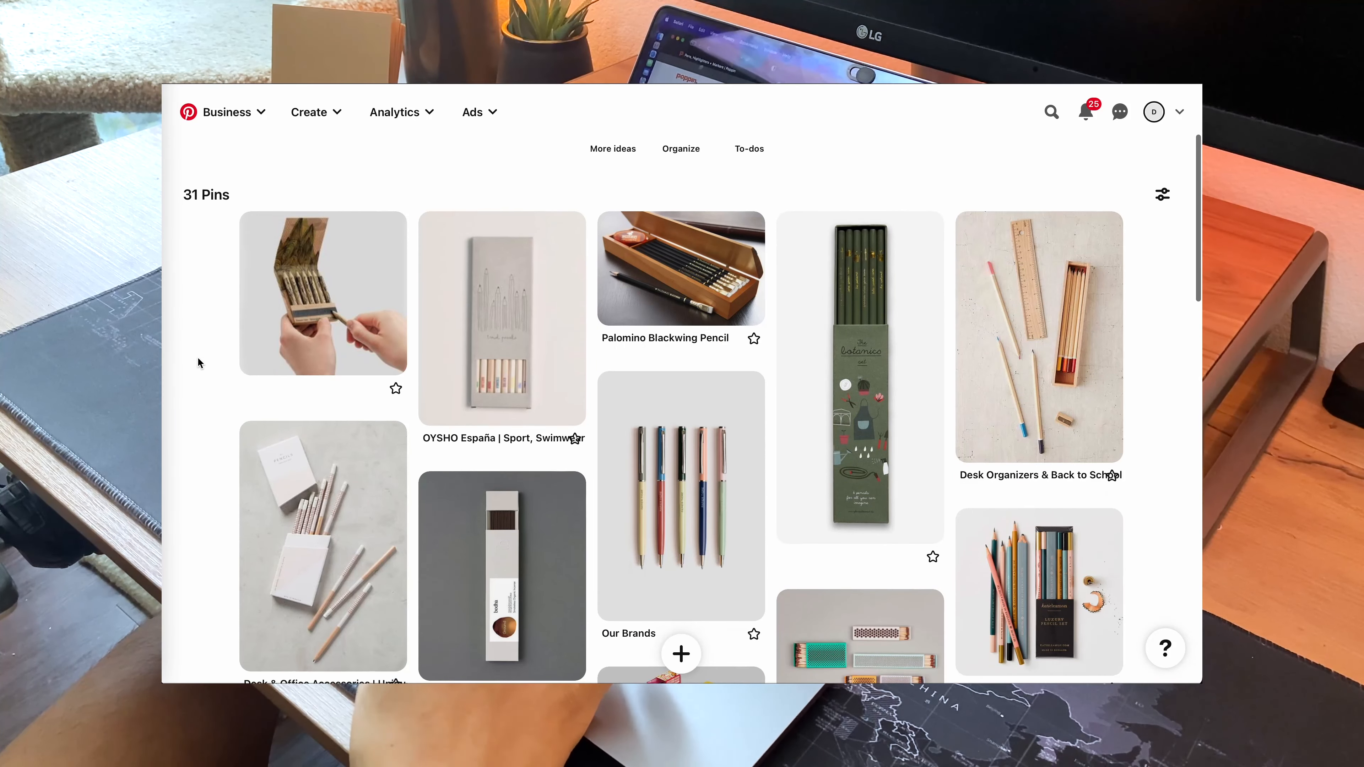
Step: Scroll through the Pinterest board of pencil packaging inspiration pins
scroll(down, 3)
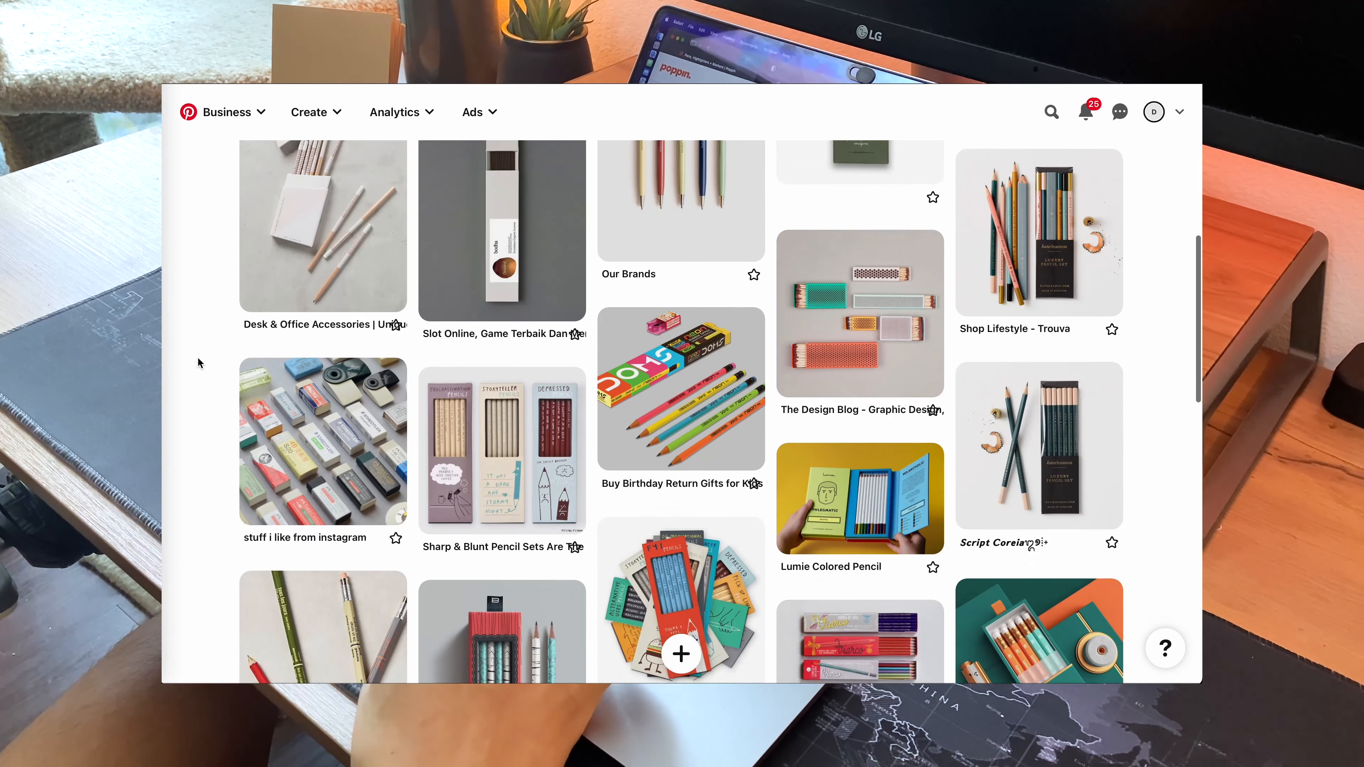
scroll(down, 3)
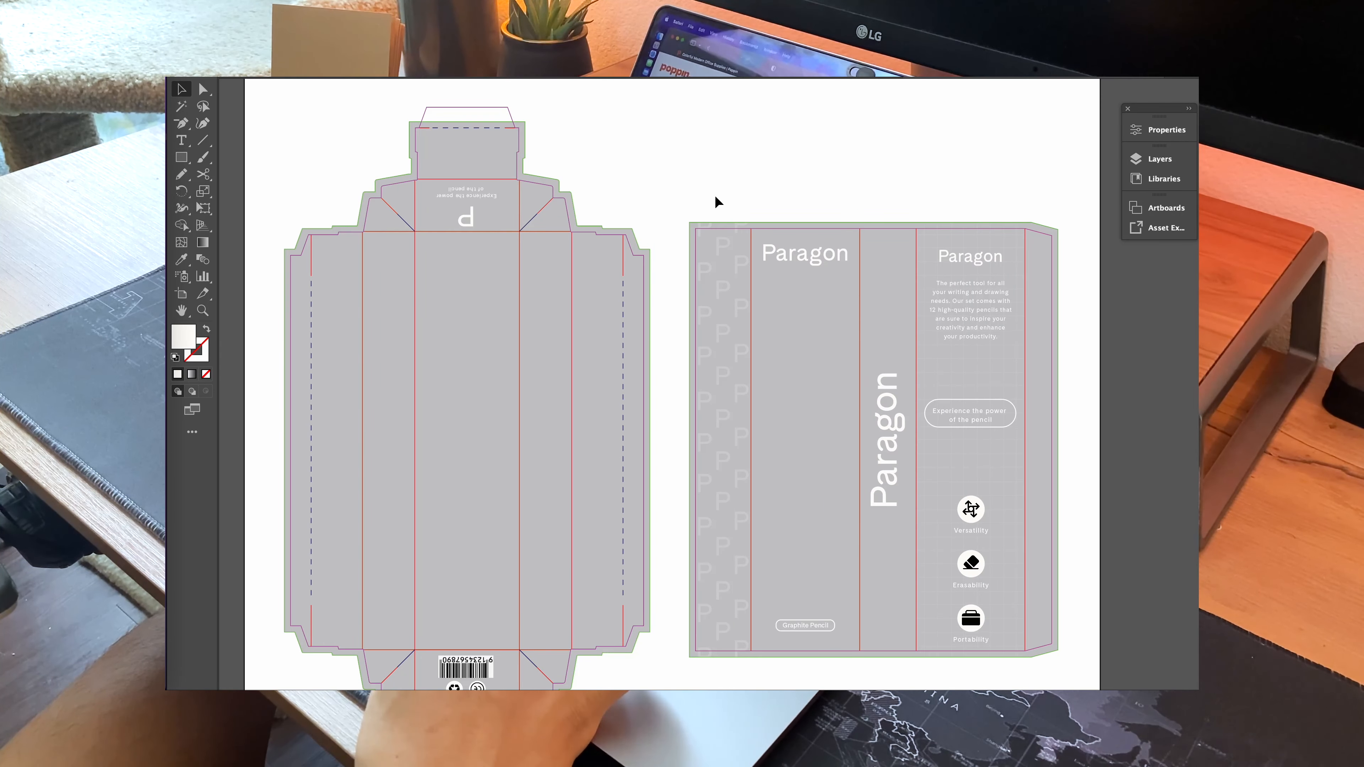
mouse_move(691, 186)
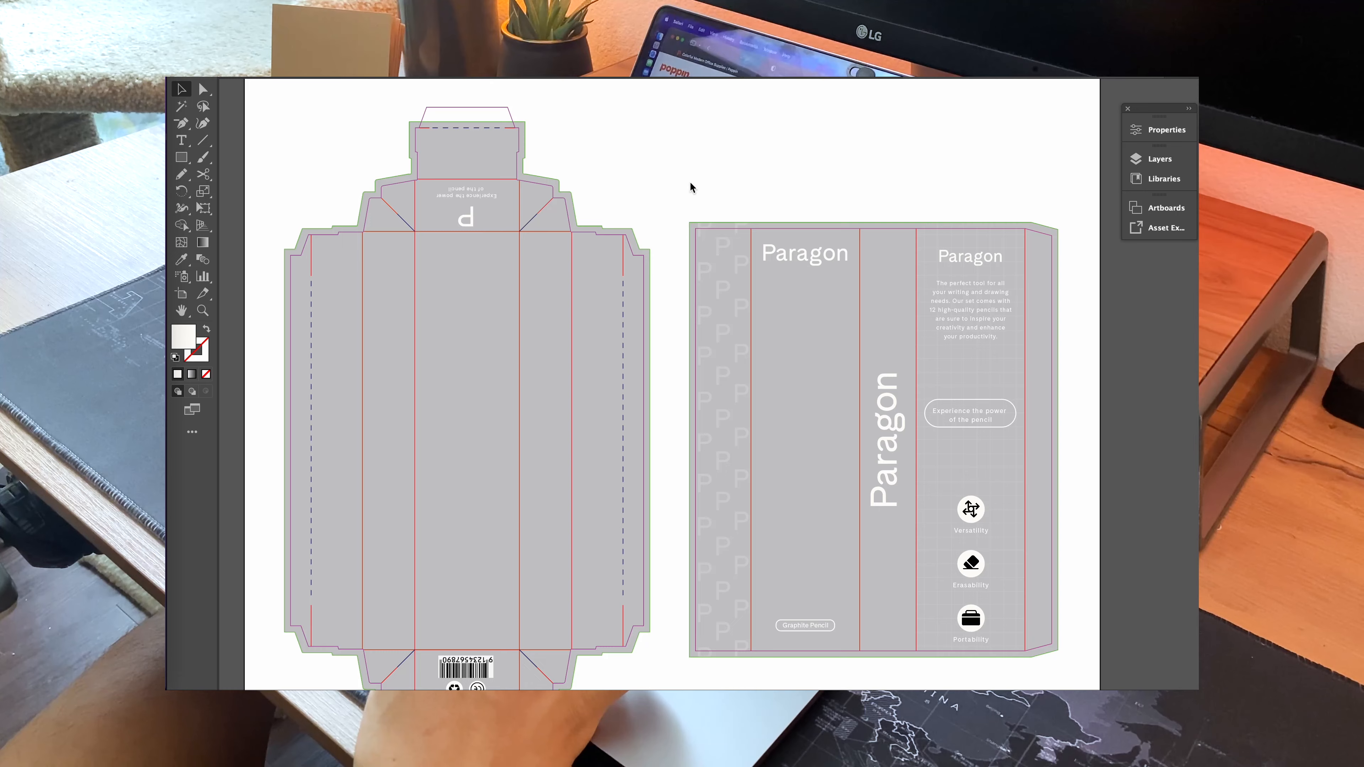